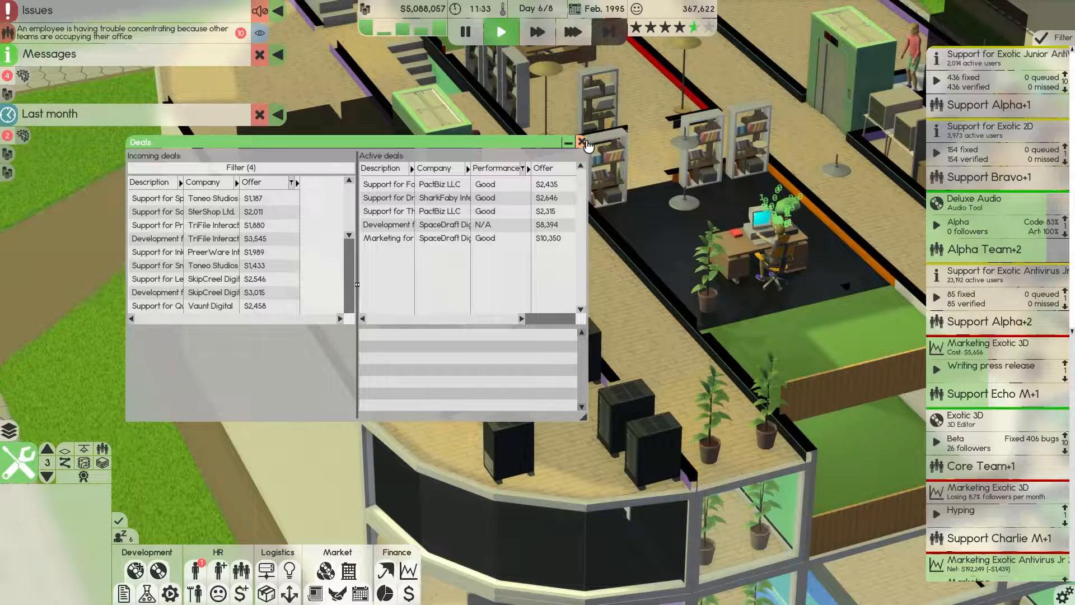
- Close the Deals window listing incoming and active contracts
click(584, 142)
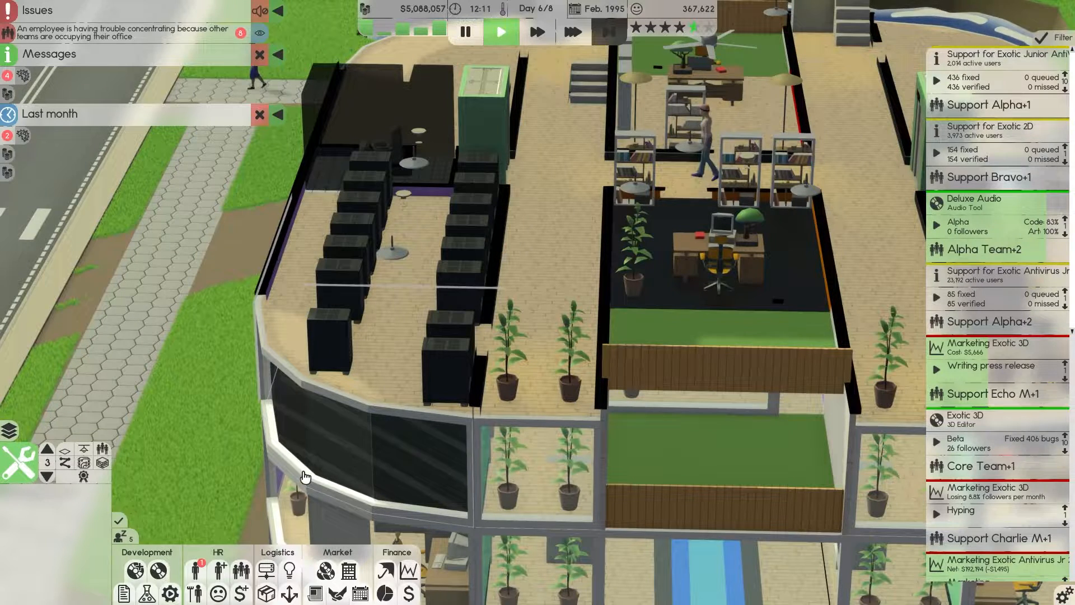
mouse_move(46, 482)
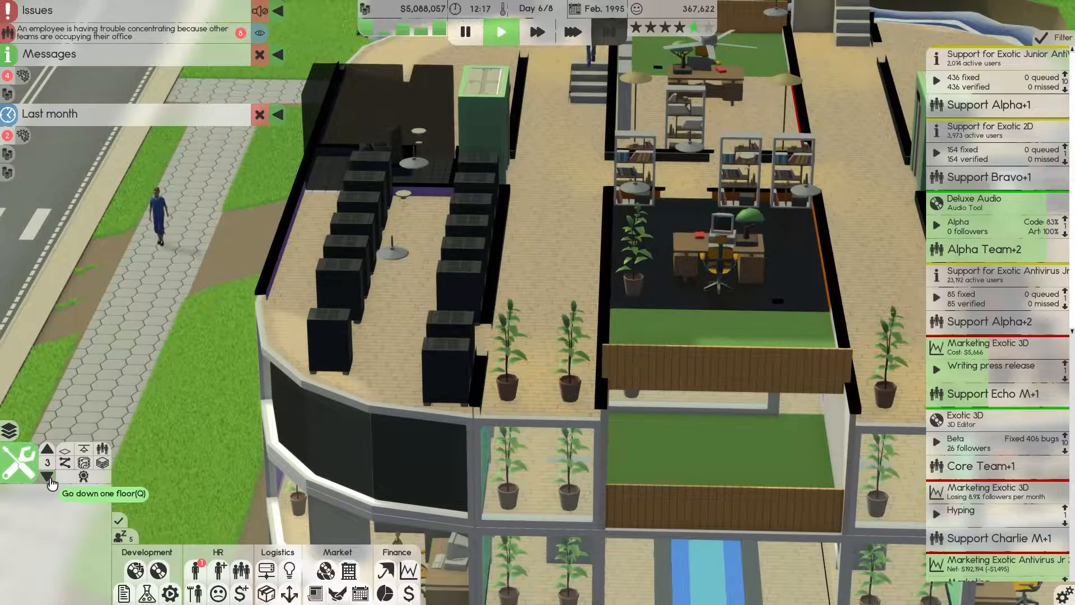
- Switch floors and select both Dev Server units to show their wiring
click(46, 478)
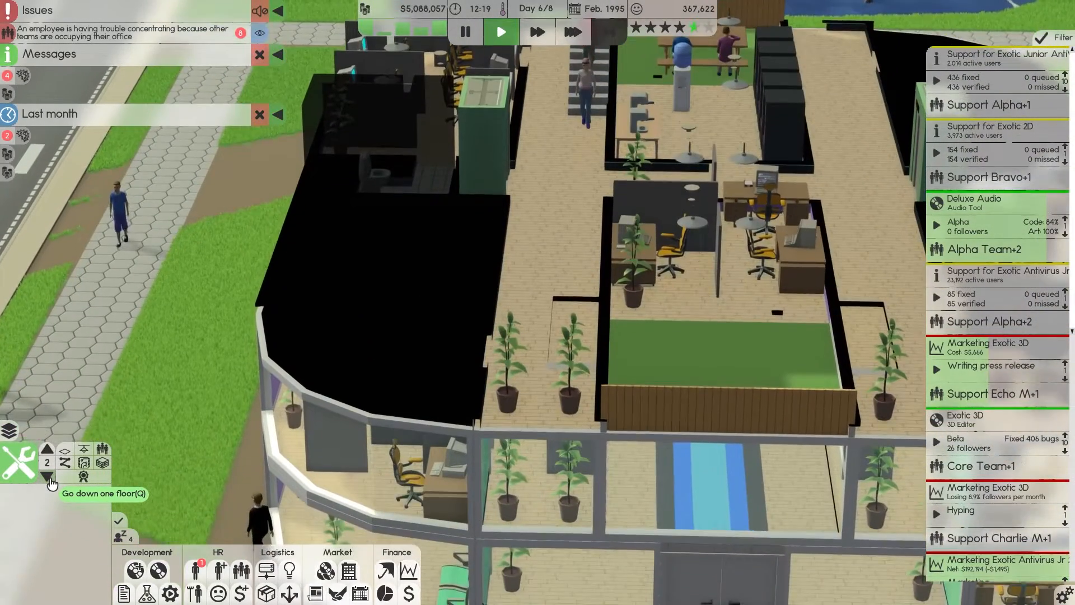
click(46, 449)
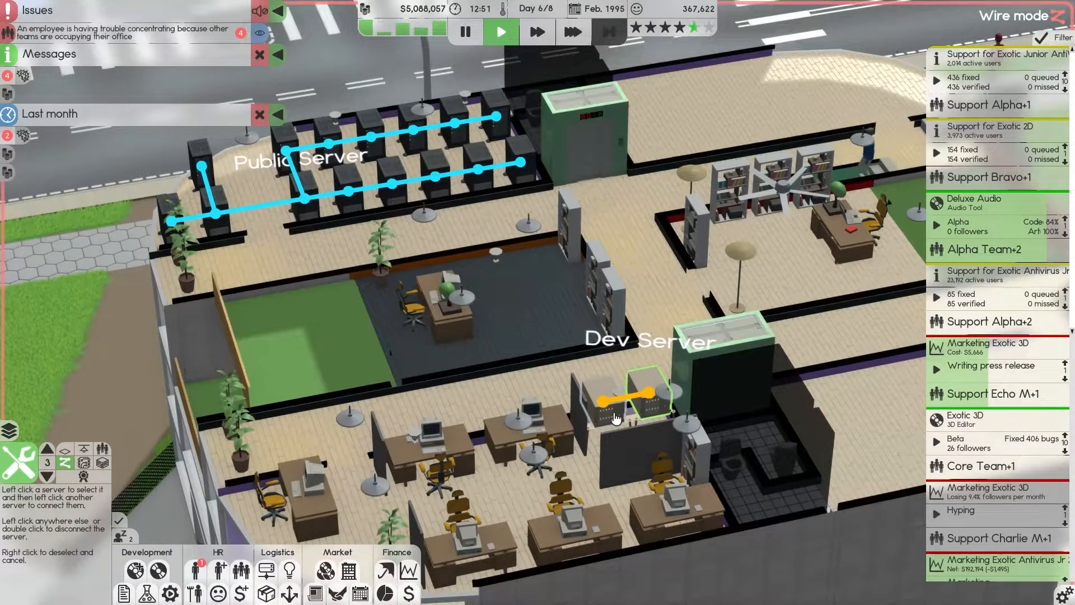
click(601, 394)
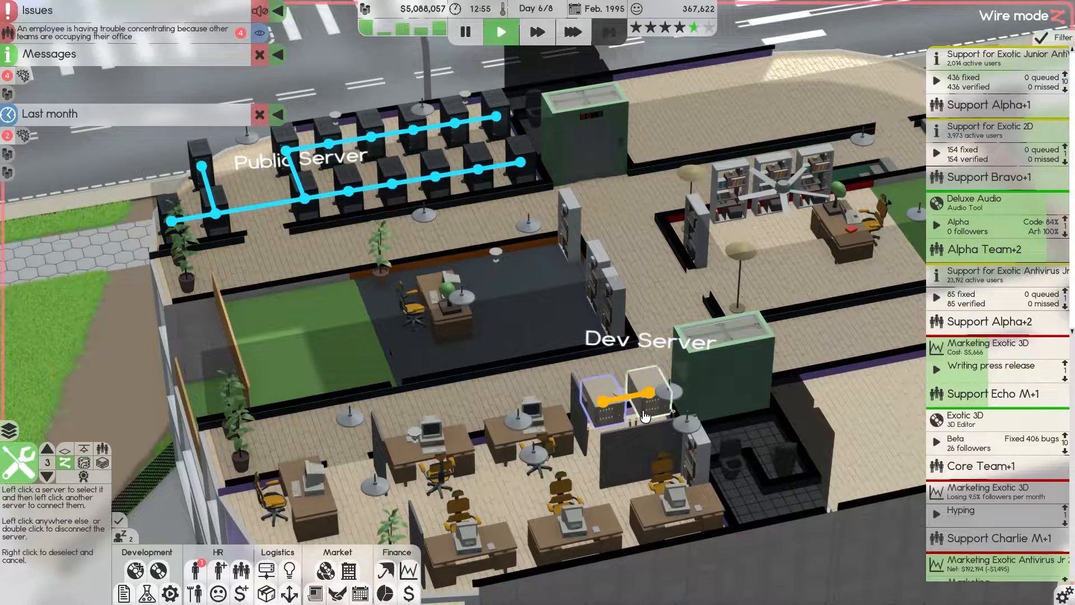
click(12, 460)
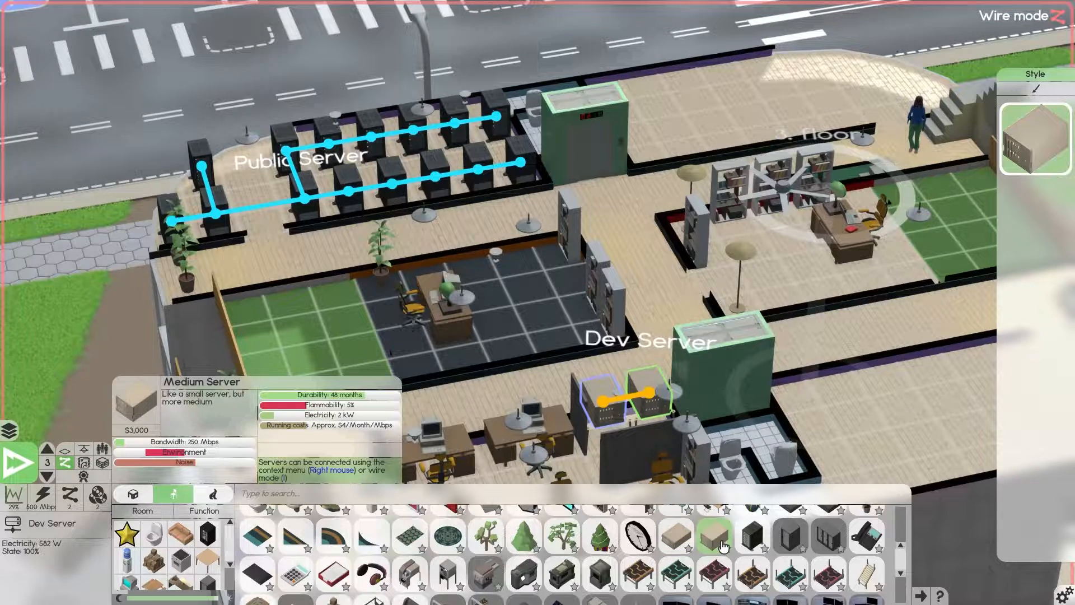
mouse_move(679, 541)
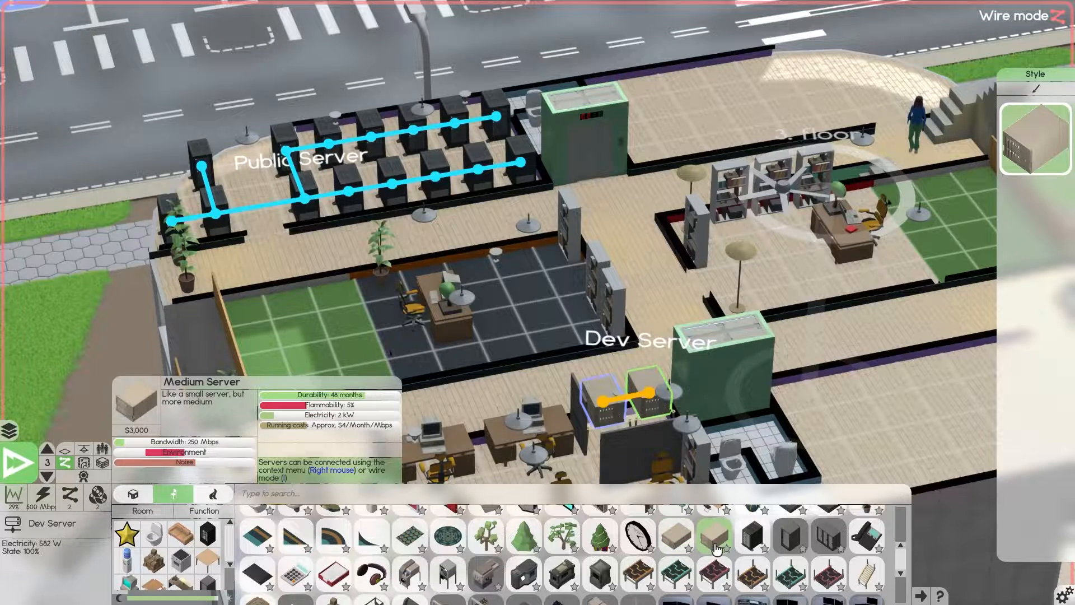
mouse_move(749, 537)
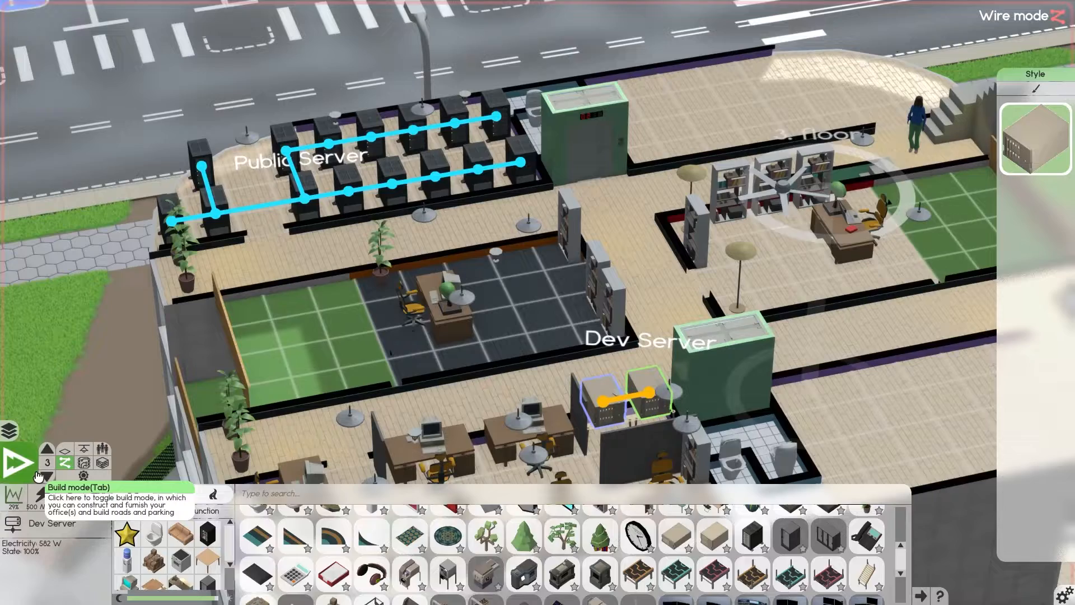
- Leave Build mode and scroll the digital distribution platforms table
click(12, 462)
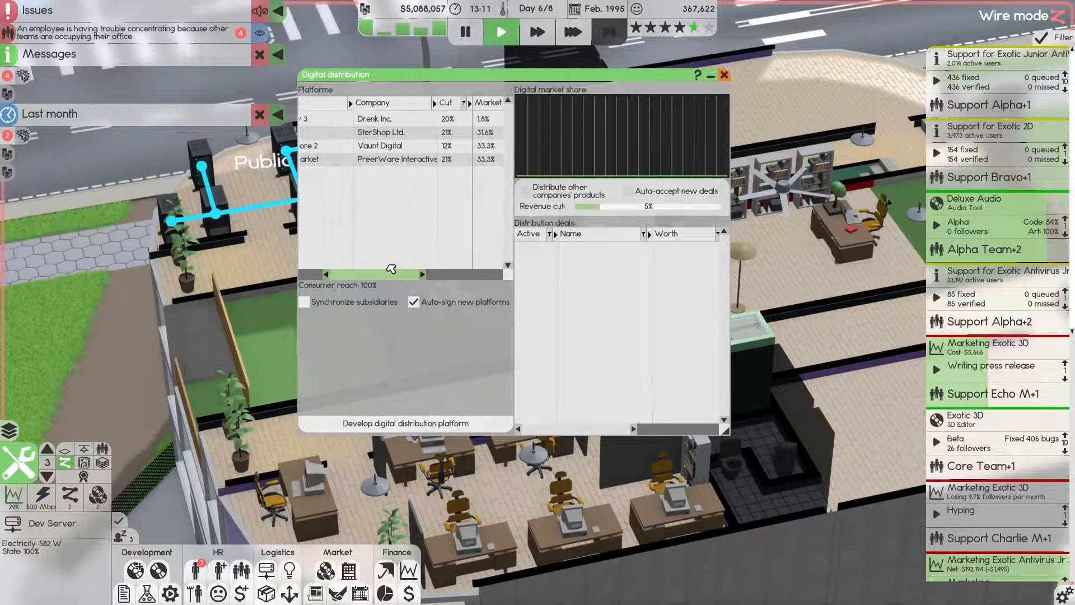
drag(391, 274, 428, 274)
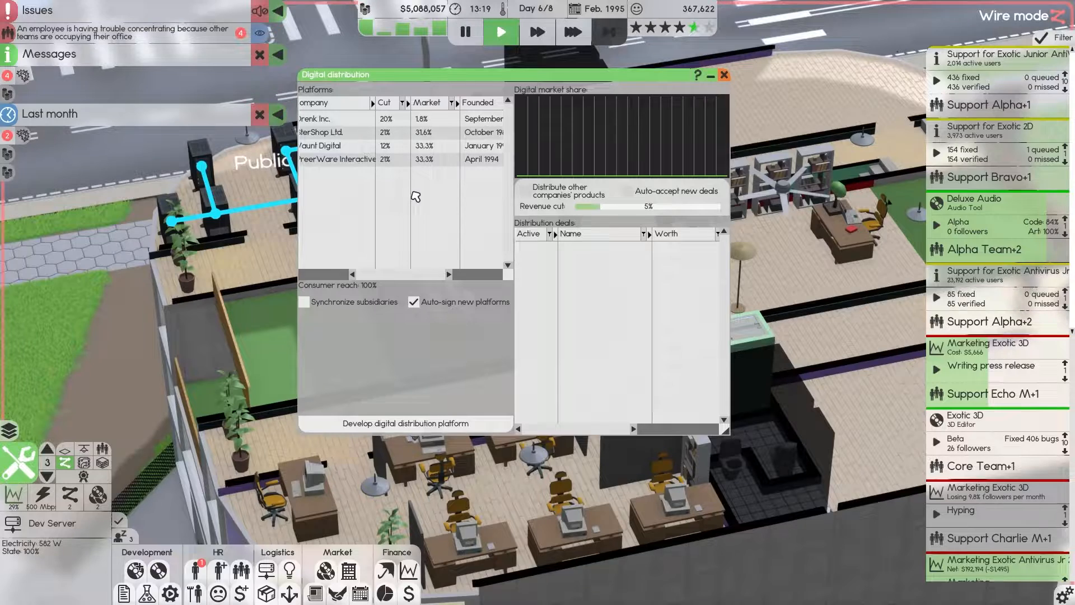
mouse_move(679, 195)
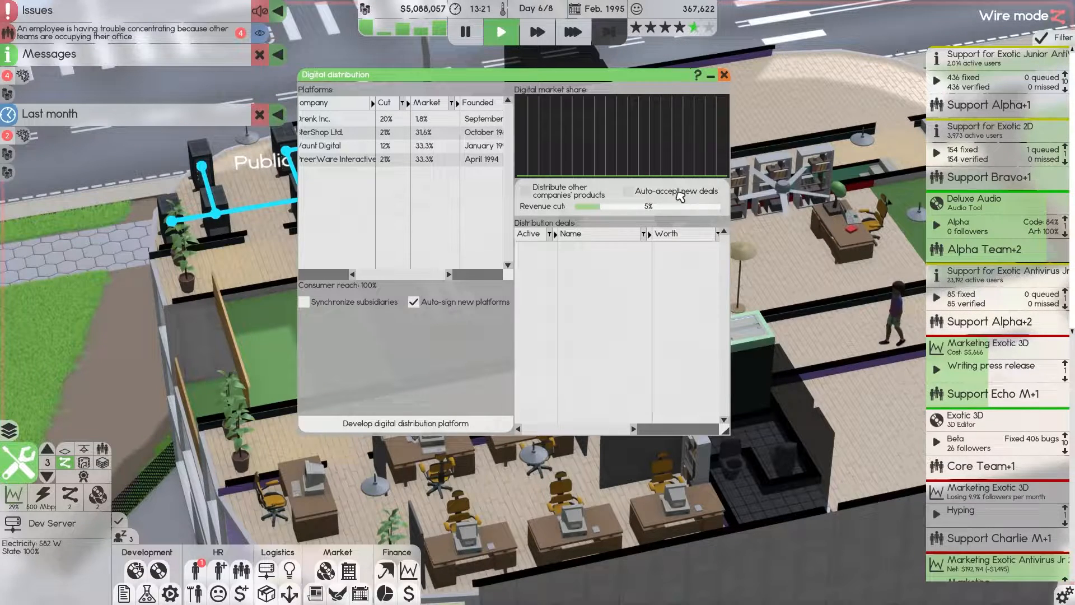
mouse_move(689, 129)
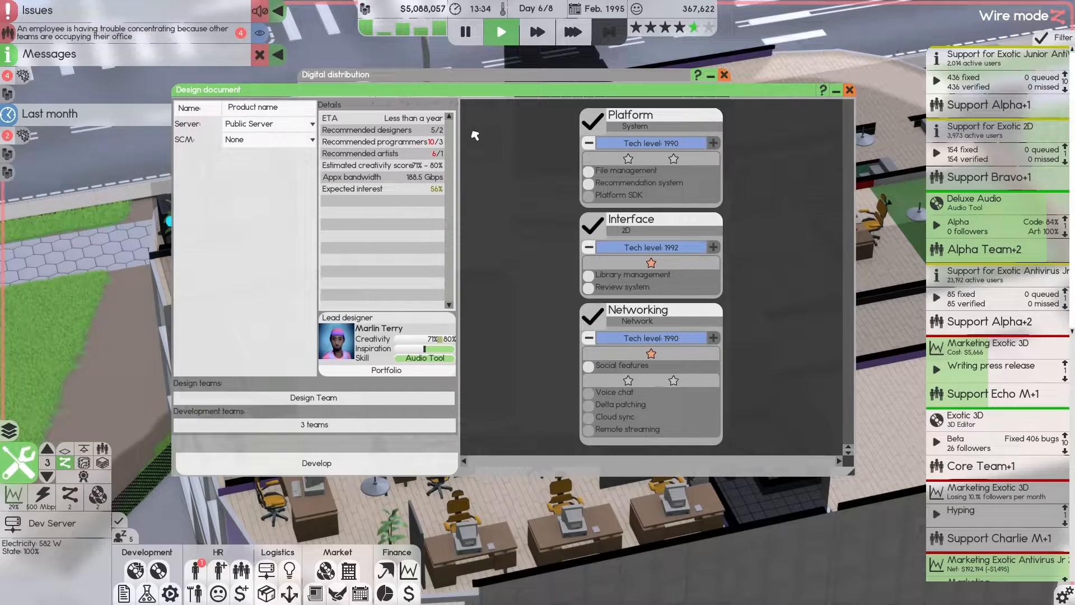
mouse_move(413, 189)
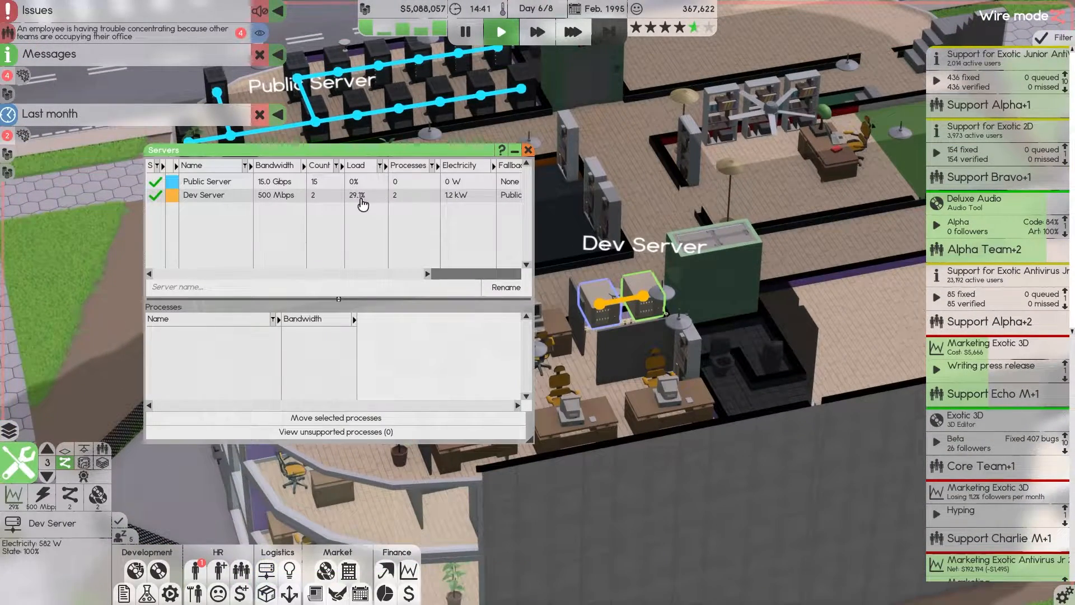
- Check the Dev Server's hosted products and fallback, then close the Servers window
click(203, 195)
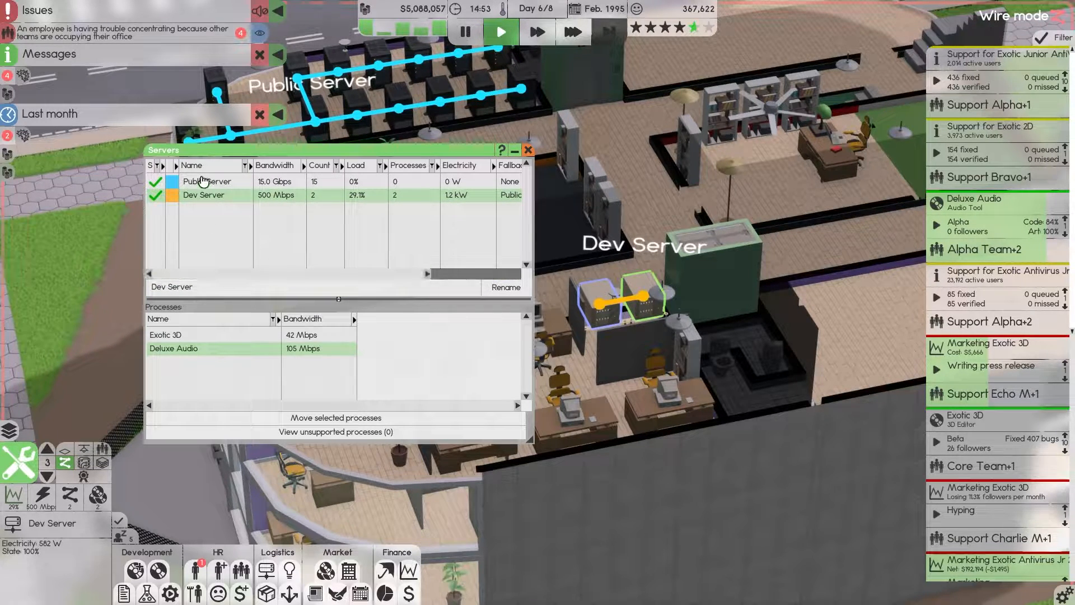
click(209, 180)
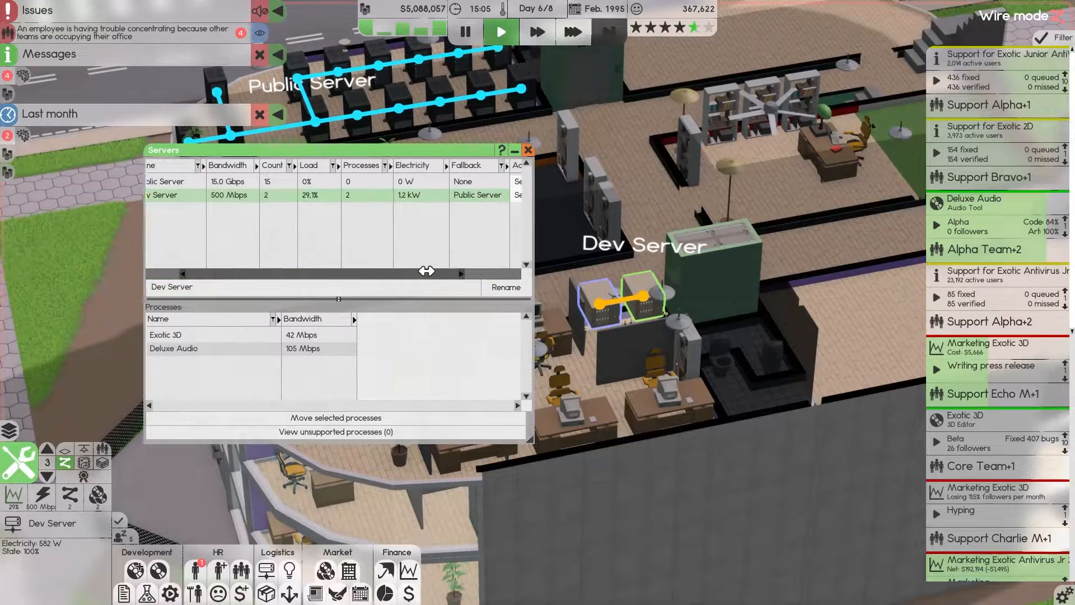
click(528, 150)
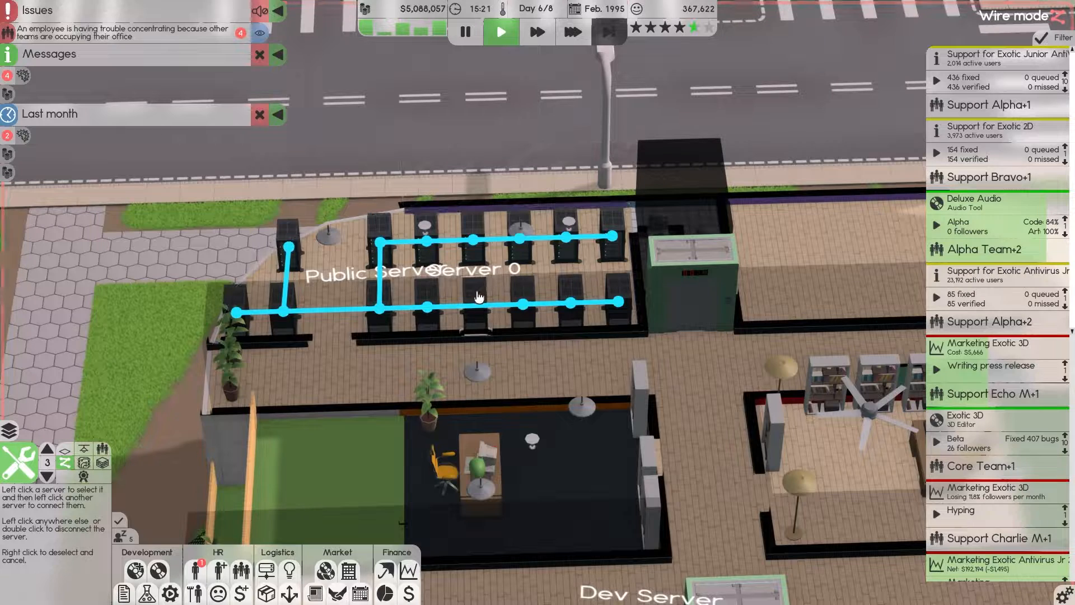
click(474, 304)
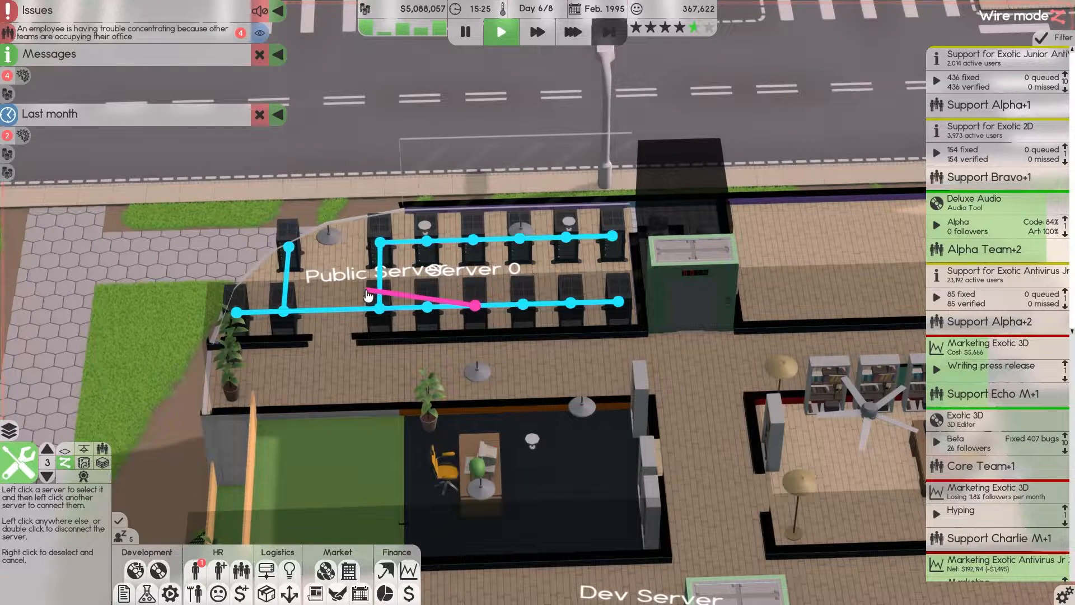
click(477, 304)
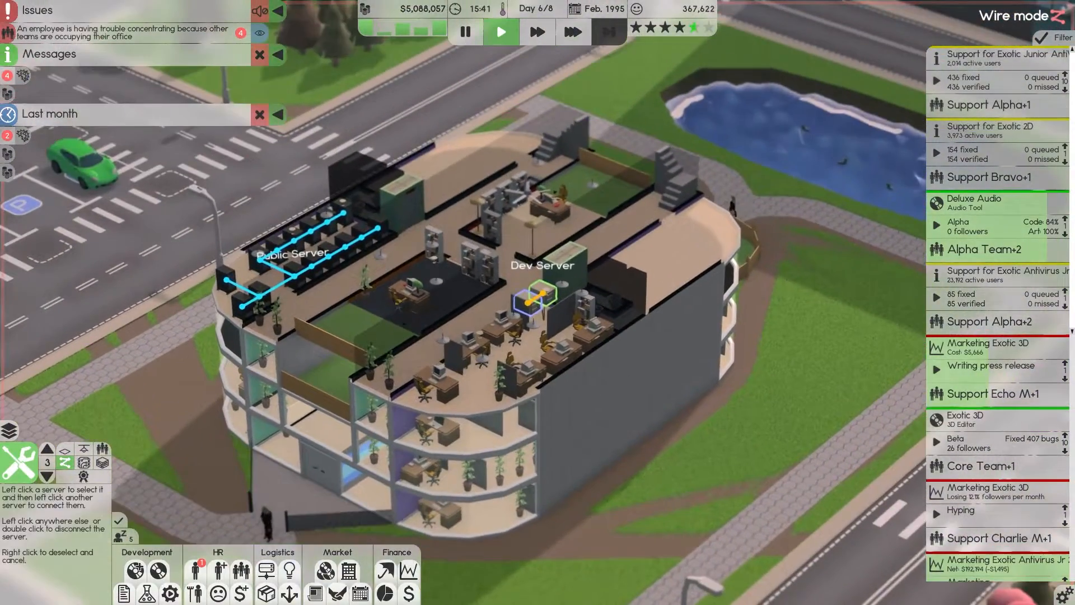
click(47, 479)
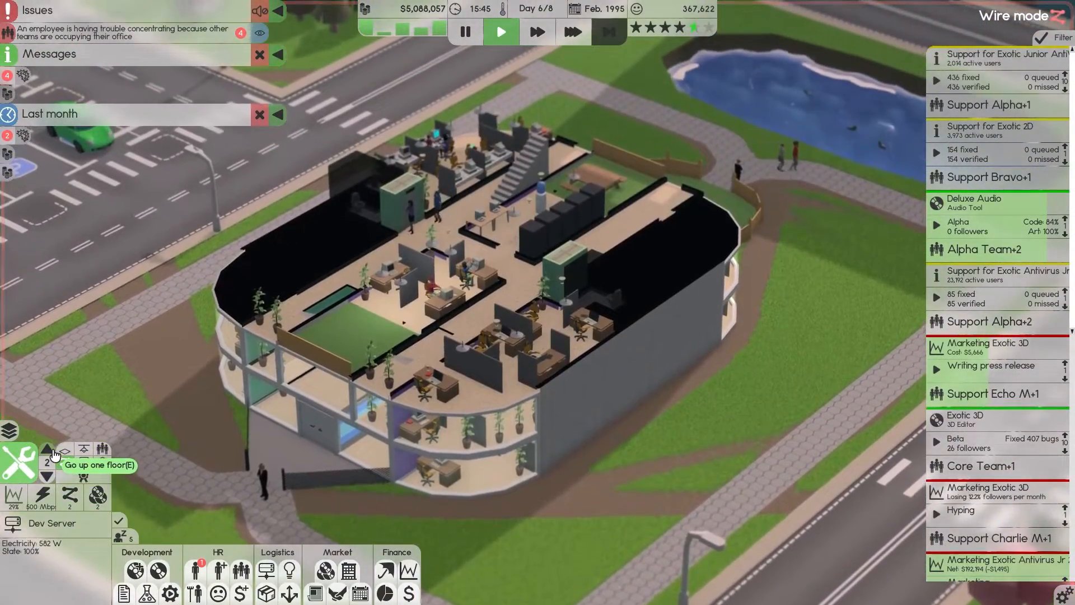
click(47, 449)
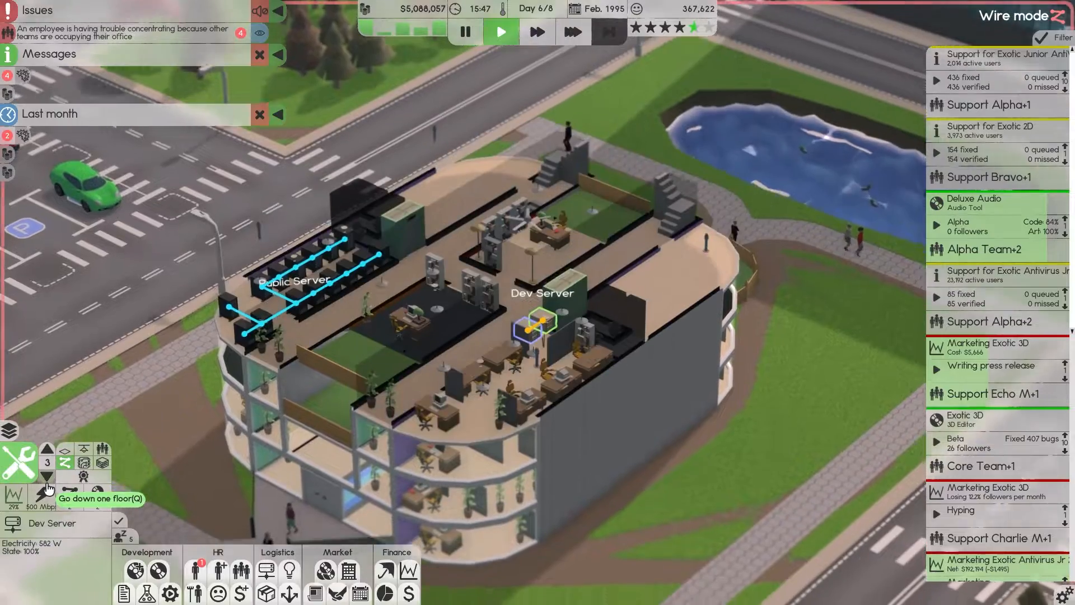
click(47, 476)
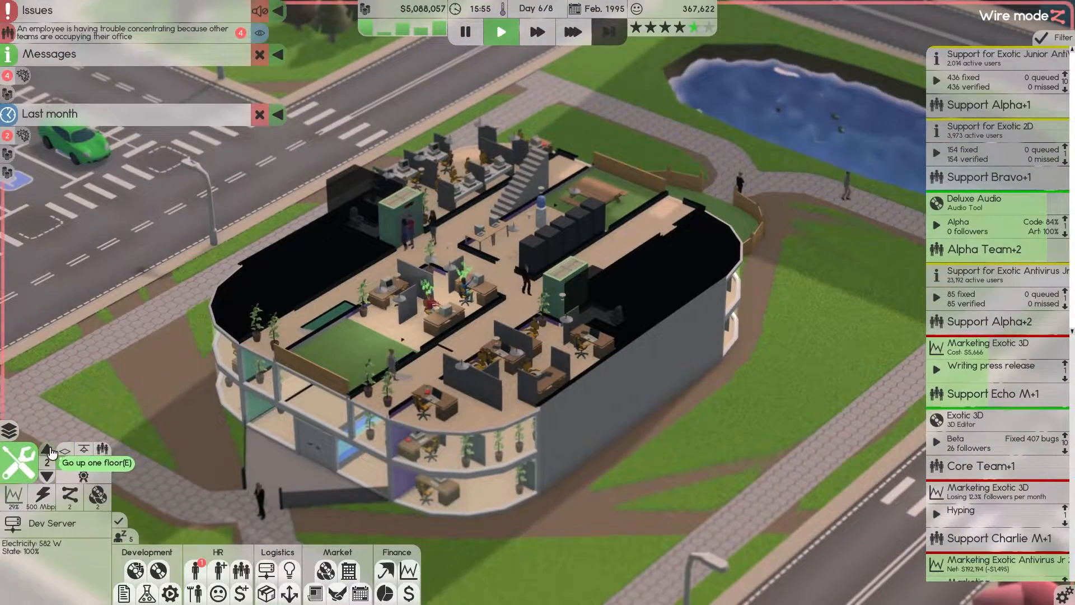
click(47, 449)
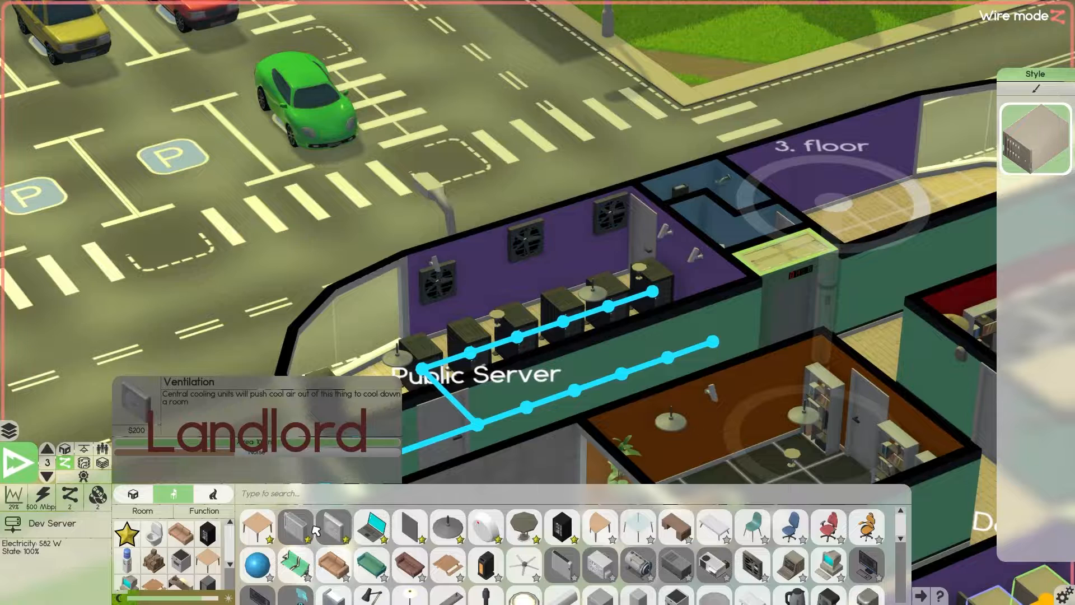
mouse_move(607, 572)
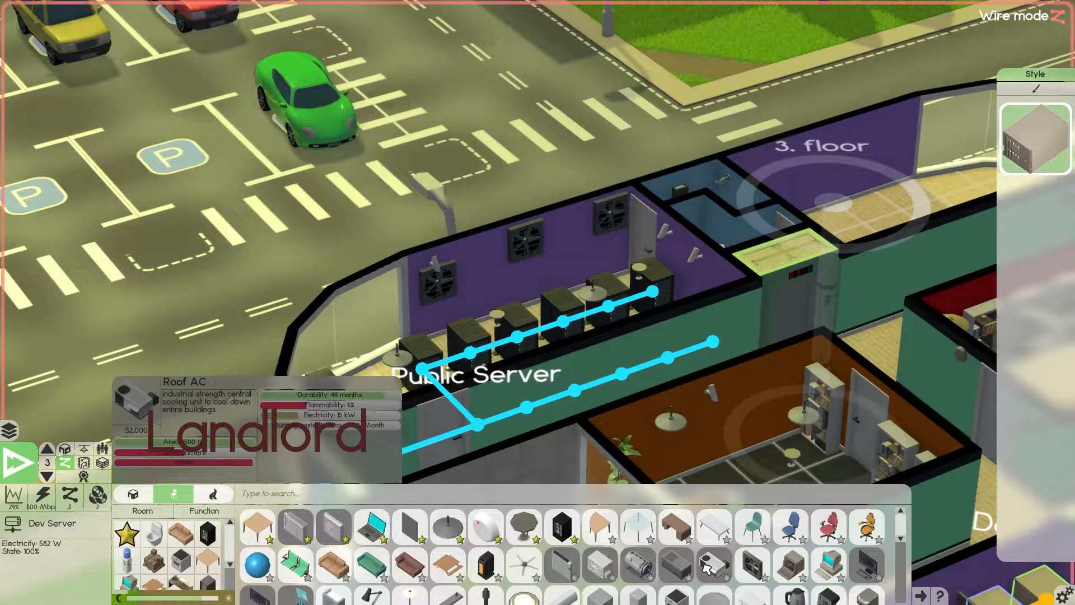
mouse_move(718, 570)
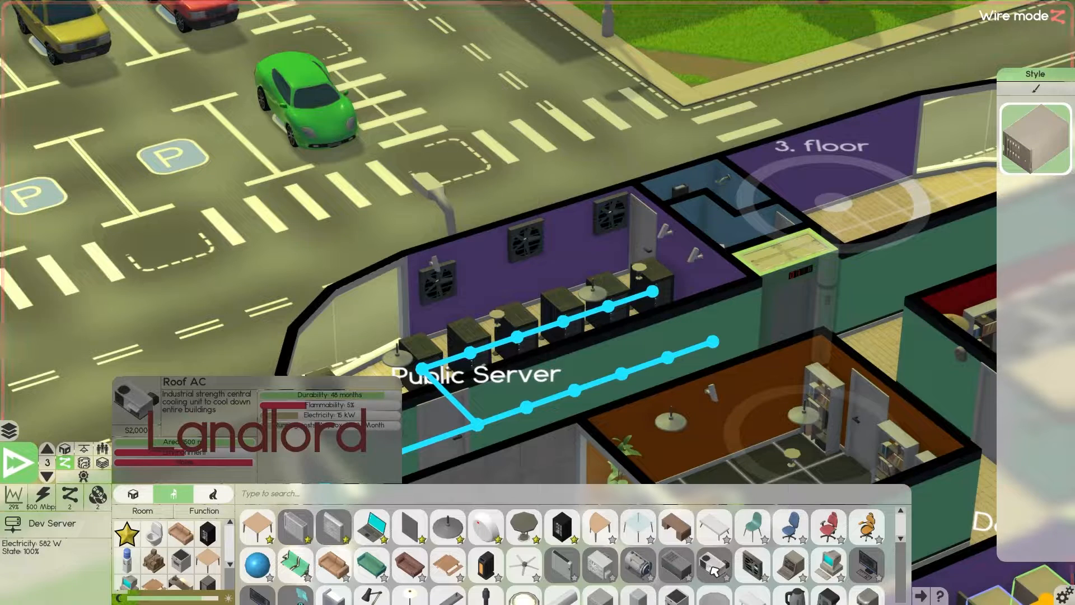